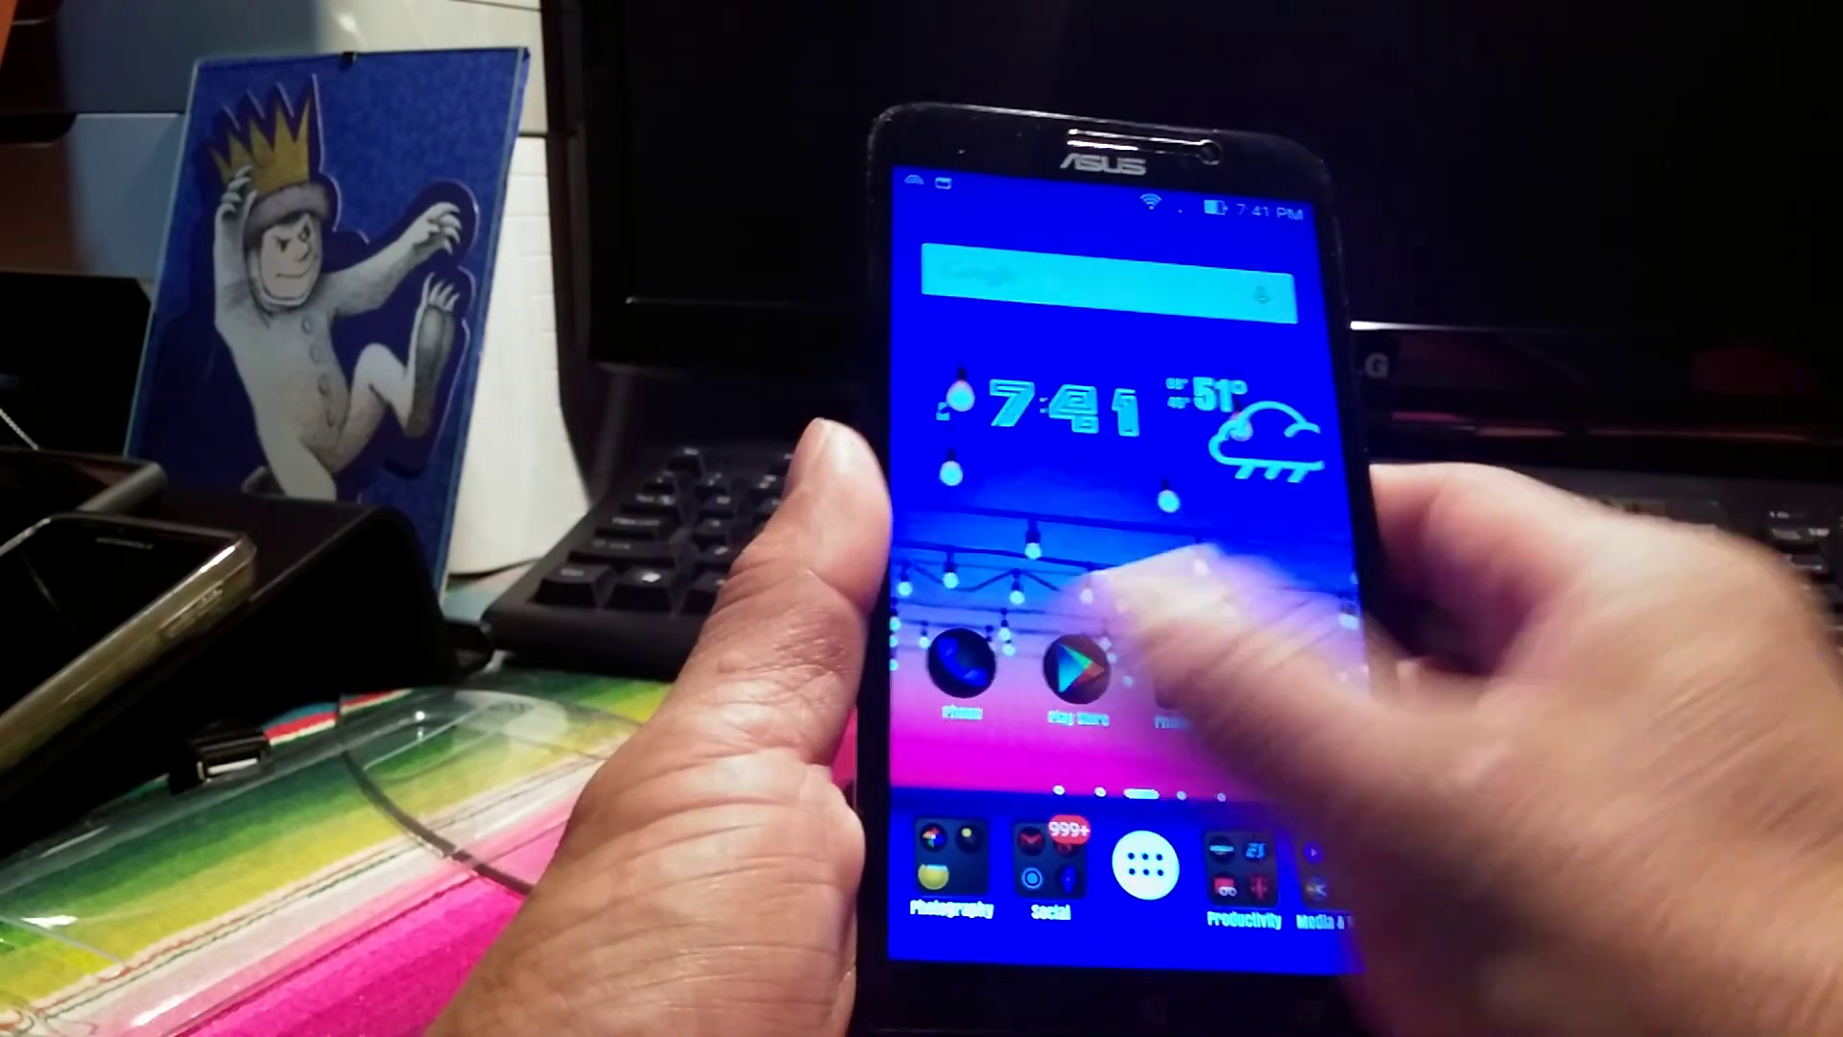
scroll(left, 3)
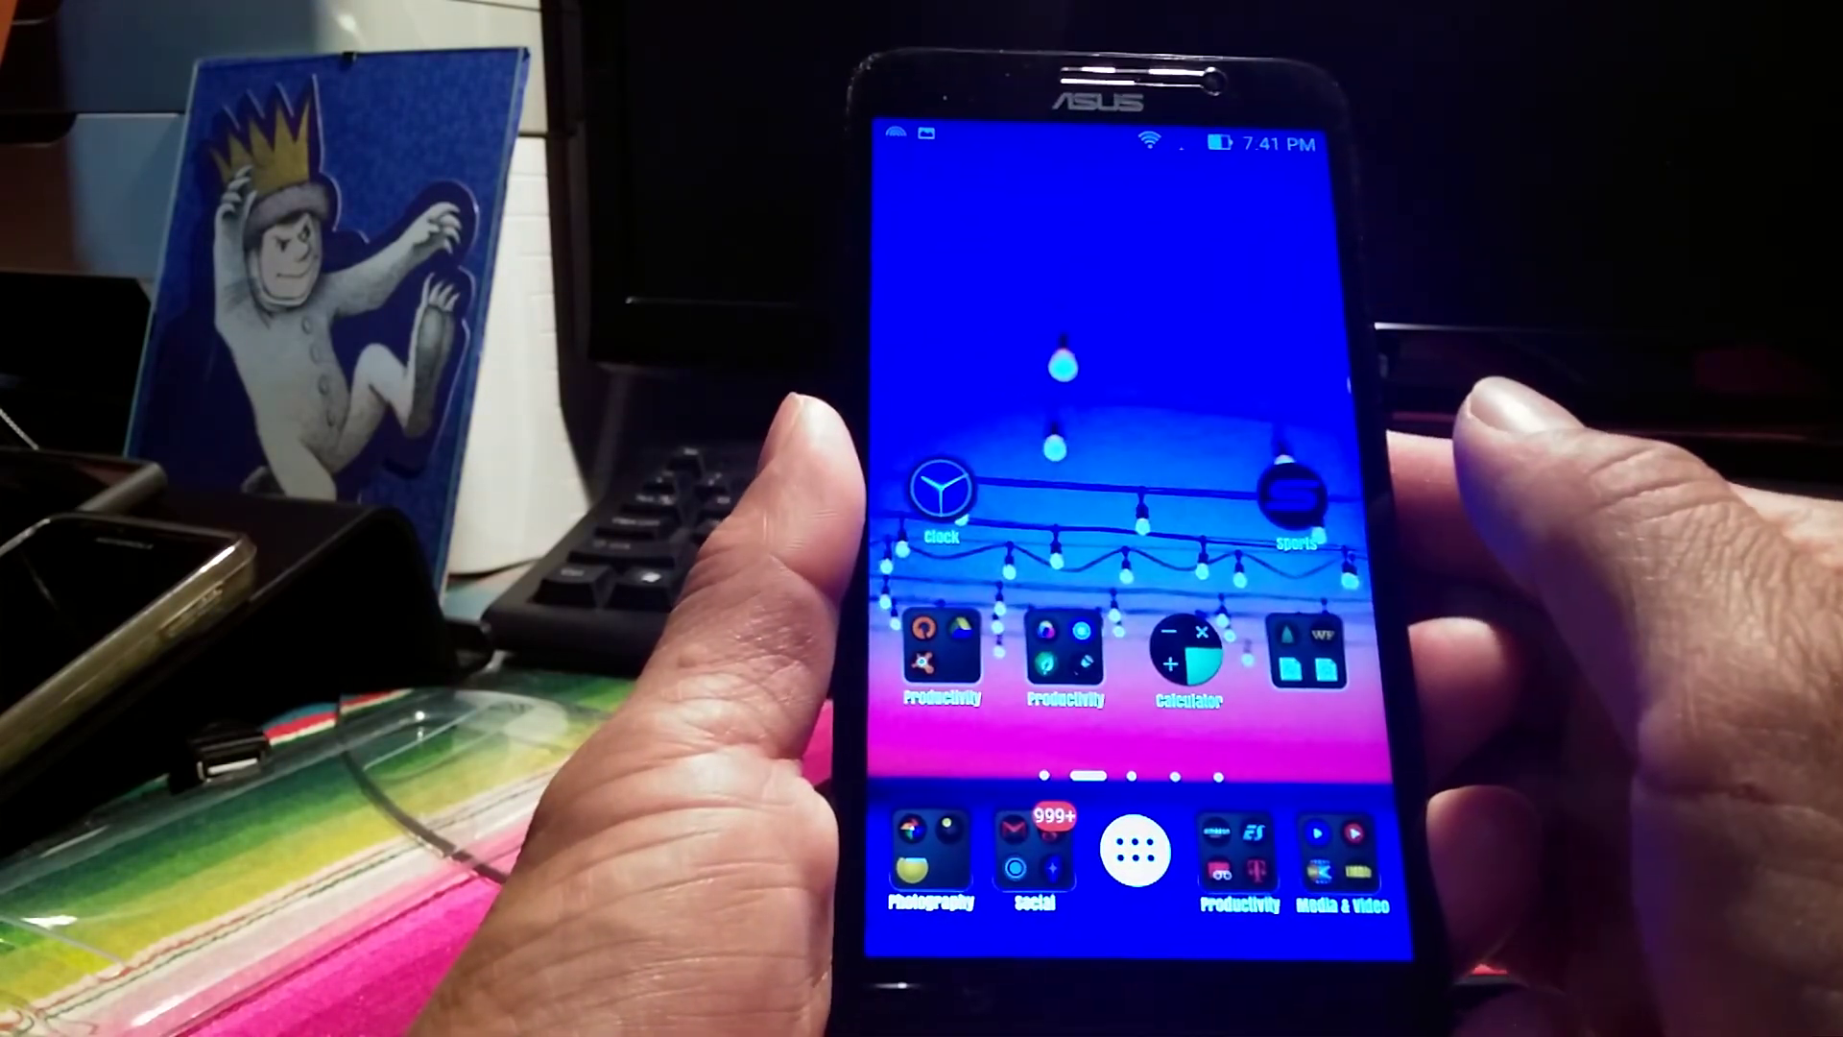